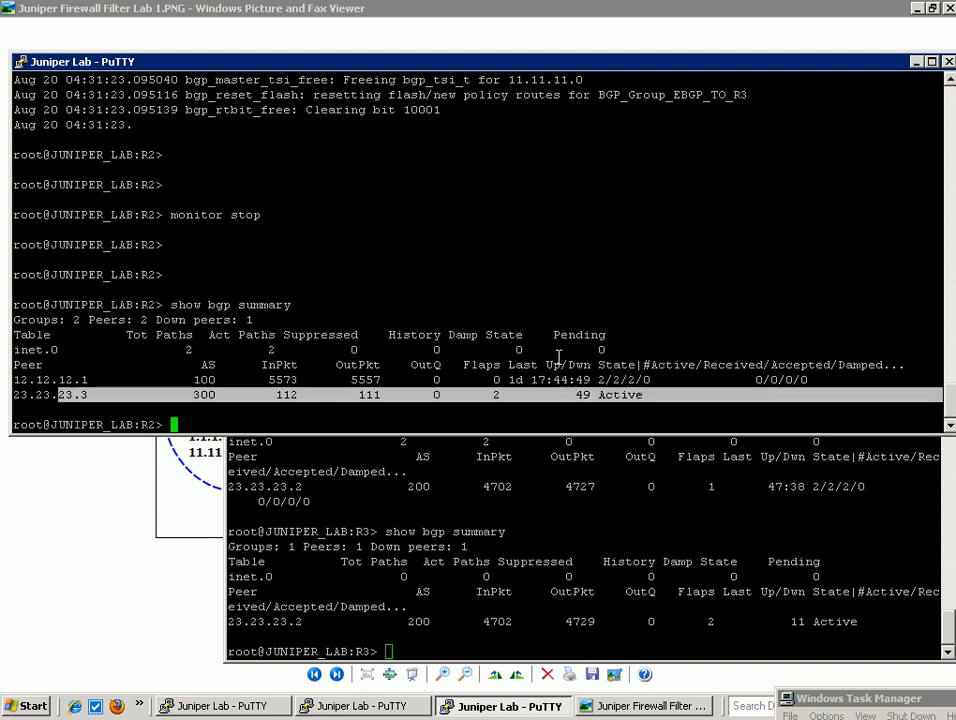
Step: Display R2's routing table with 'show route', including BGP routes 1.1.1.0/24 and 11.11.11.0/24
{"action": "type", "text": "show r"}
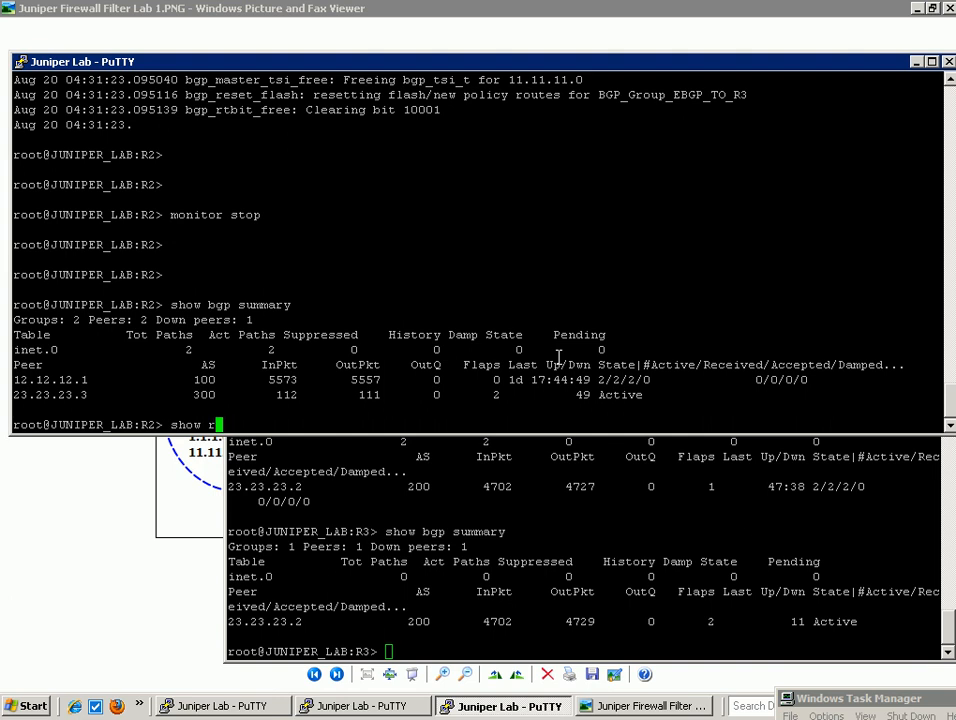
{"action": "key", "text": "Return"}
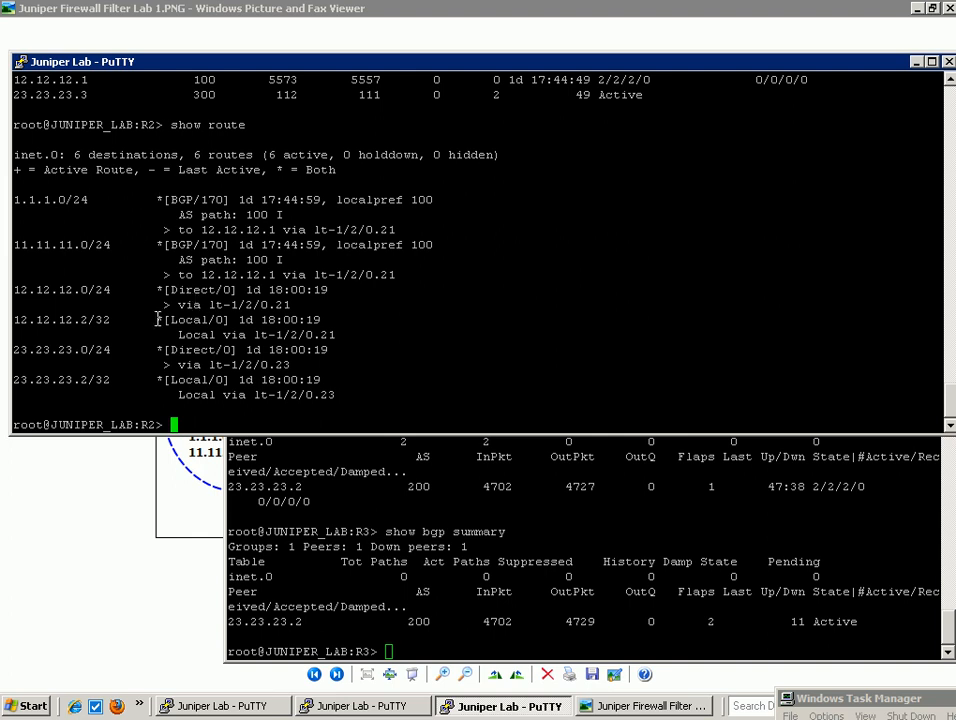
Step: Ping R3 at 23.23.23.3 from R2
{"action": "type", "text": "pin"}
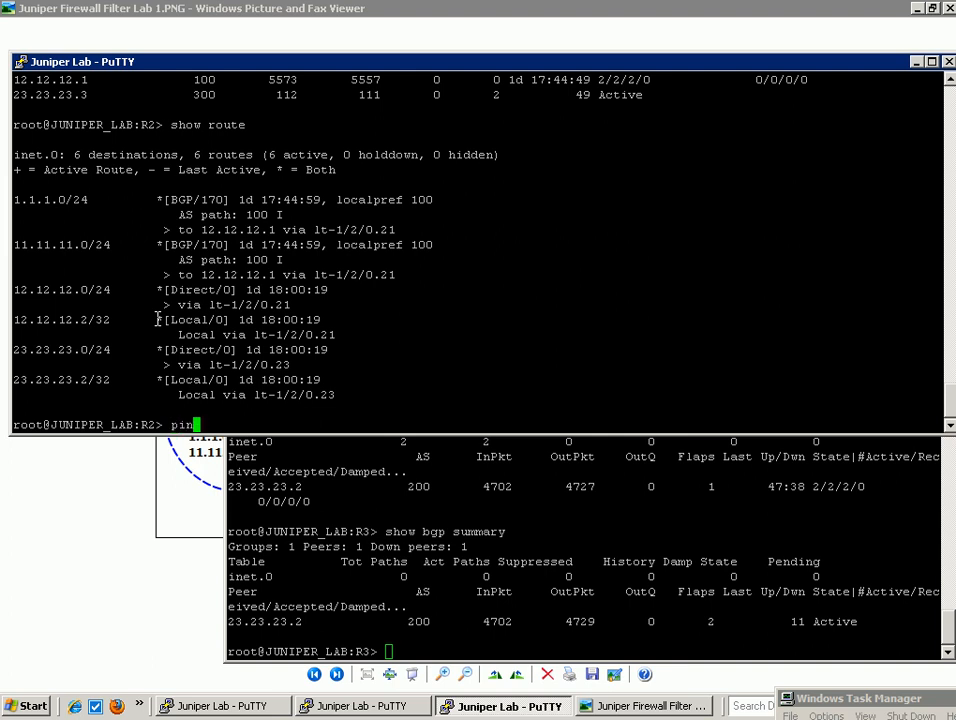
{"action": "type", "text": "g"}
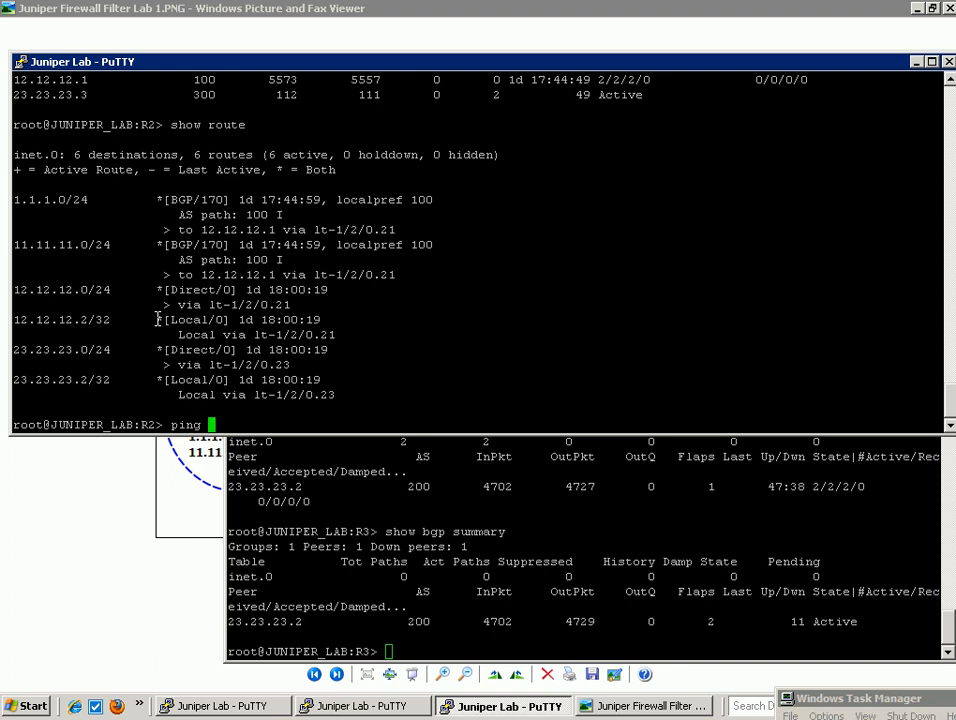
{"action": "type", "text": "23.23.23."}
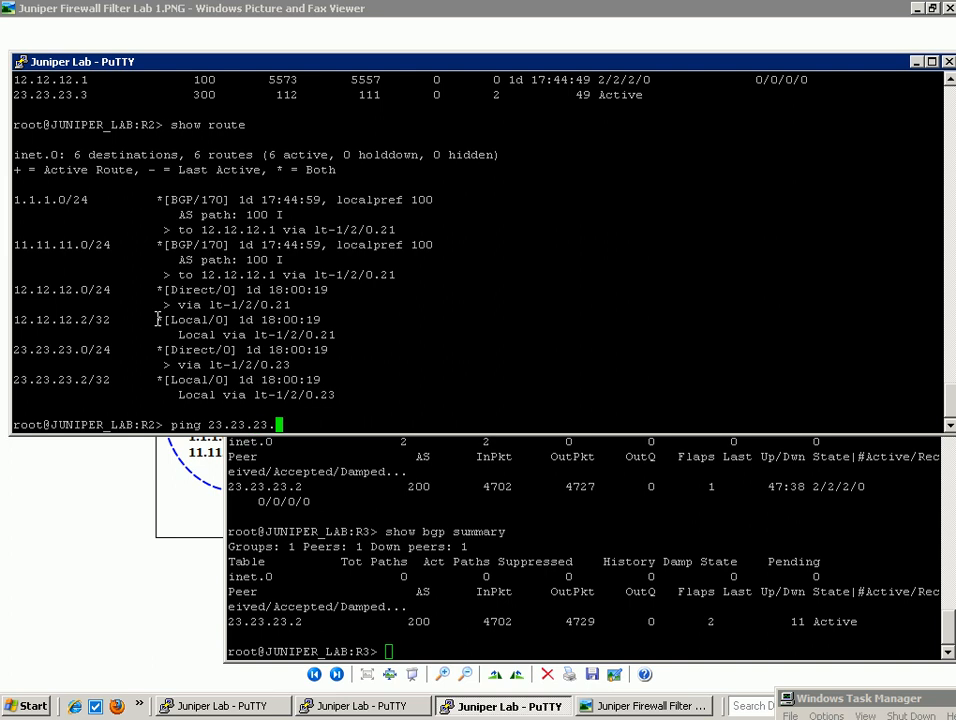
{"action": "type", "text": "3"}
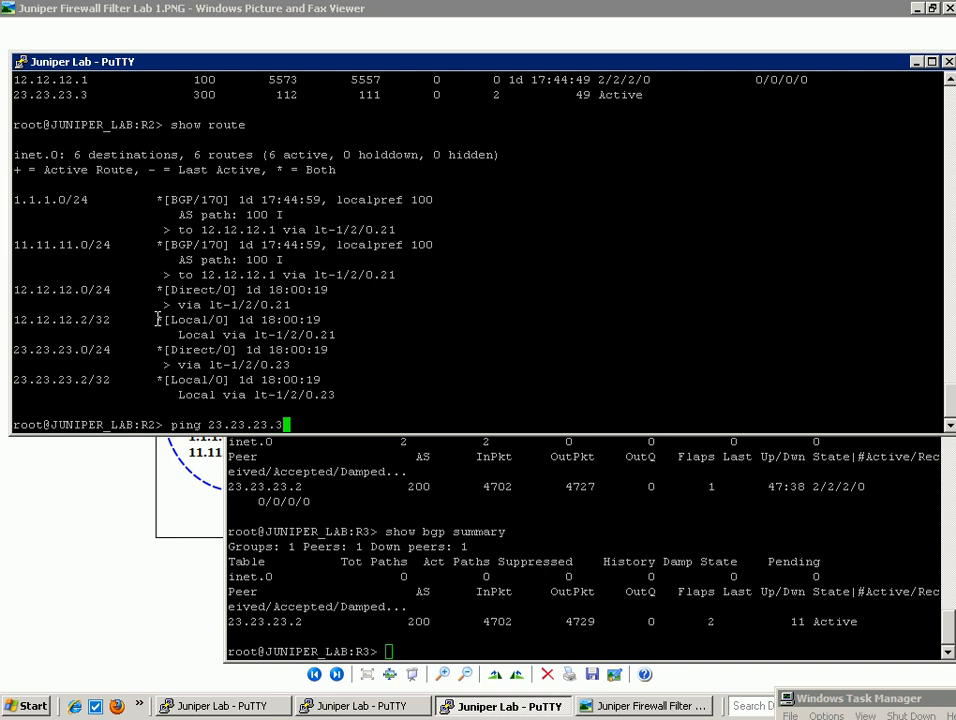
{"action": "key", "text": "Return"}
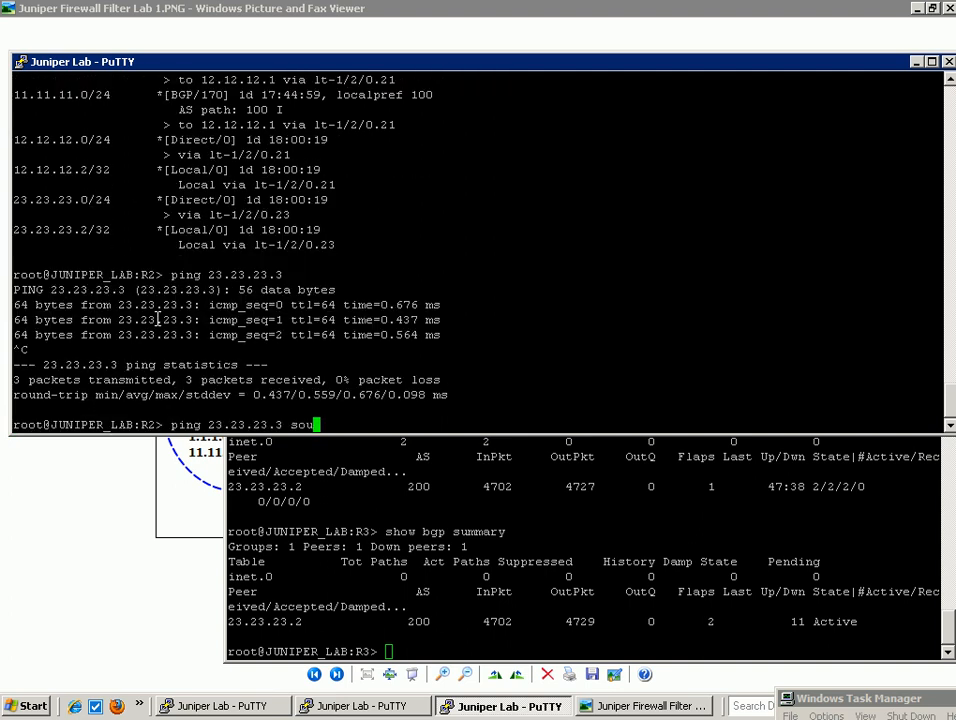
Step: Start a rapid ping to 23.23.23.3 with count 100000
{"action": "type", "text": "rce"}
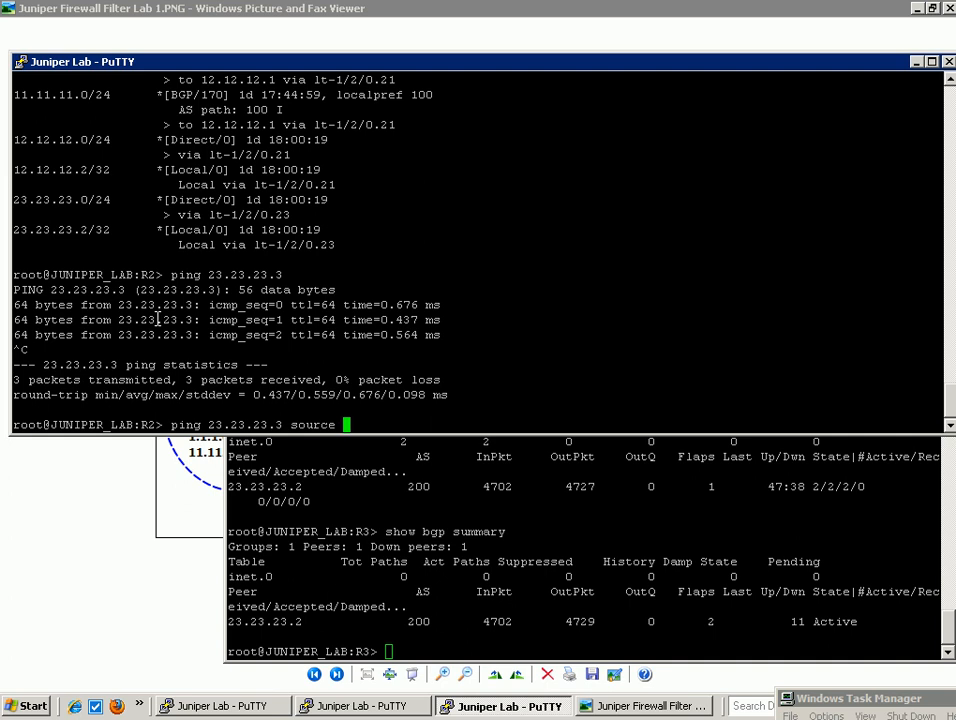
{"action": "type", "text": "rapid"}
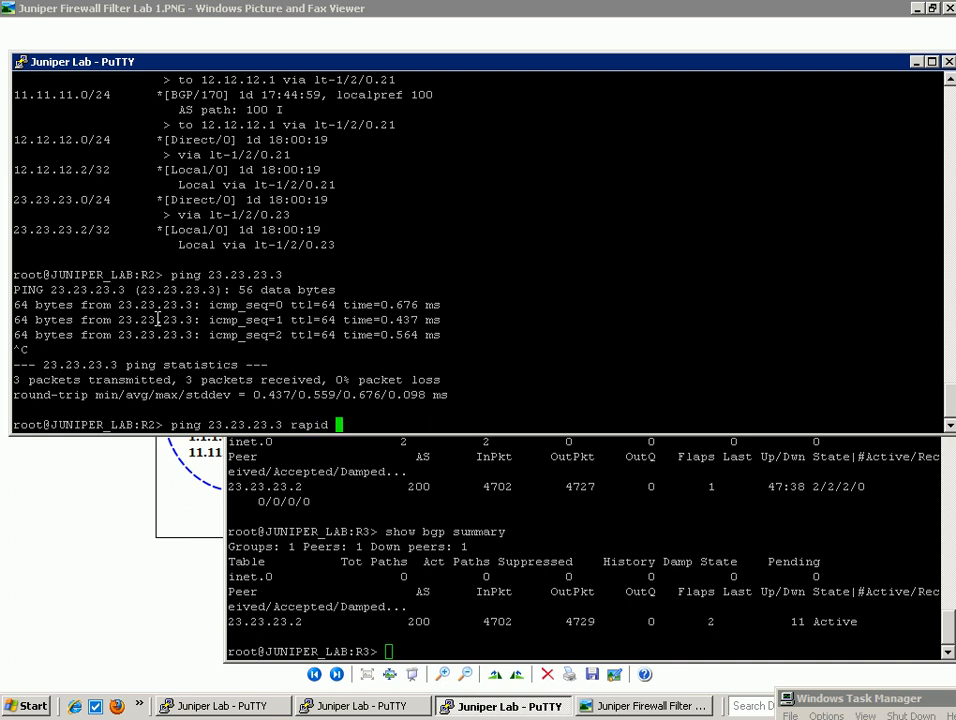
{"action": "type", "text": "count 100000"}
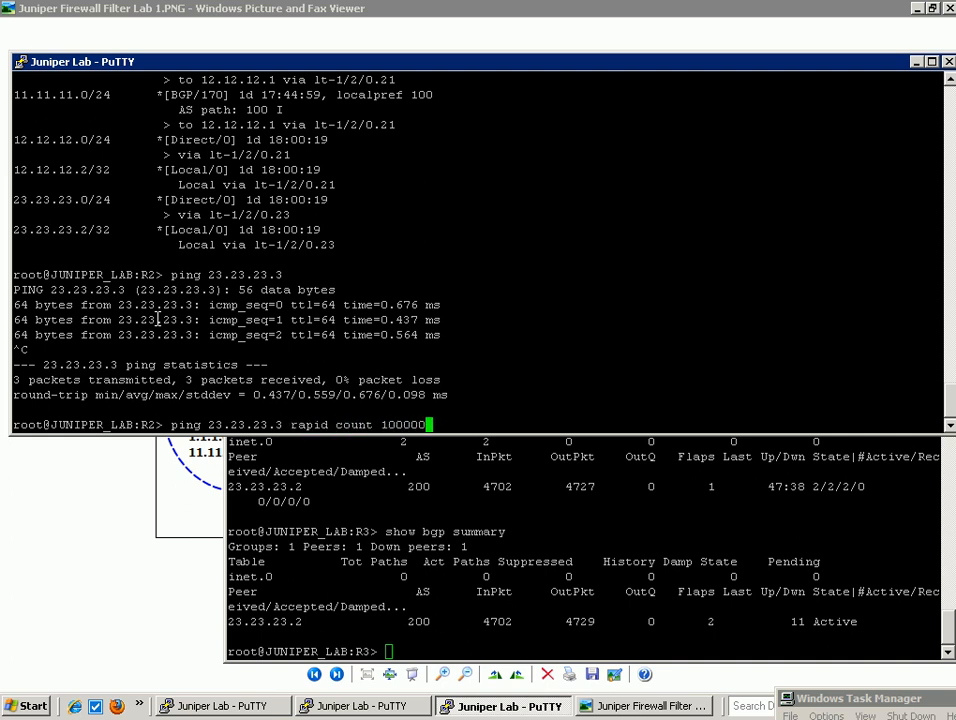
{"action": "key", "text": "Return"}
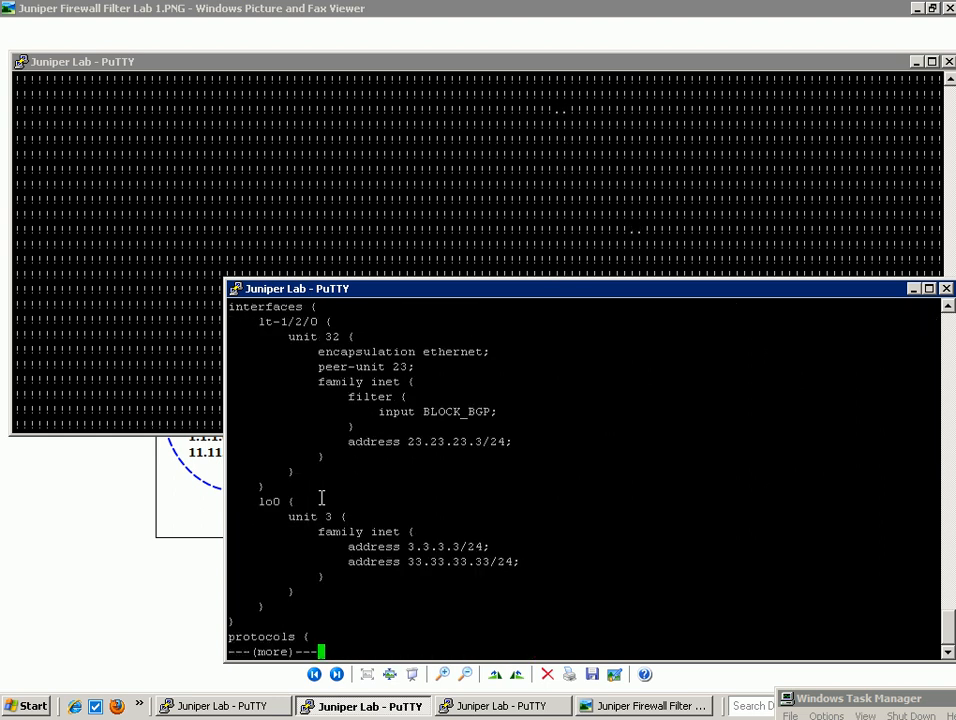
Step: Page through R3's configuration to the BLOCK_BGP input filter with terms T1 and T2
{"action": "key", "text": "space"}
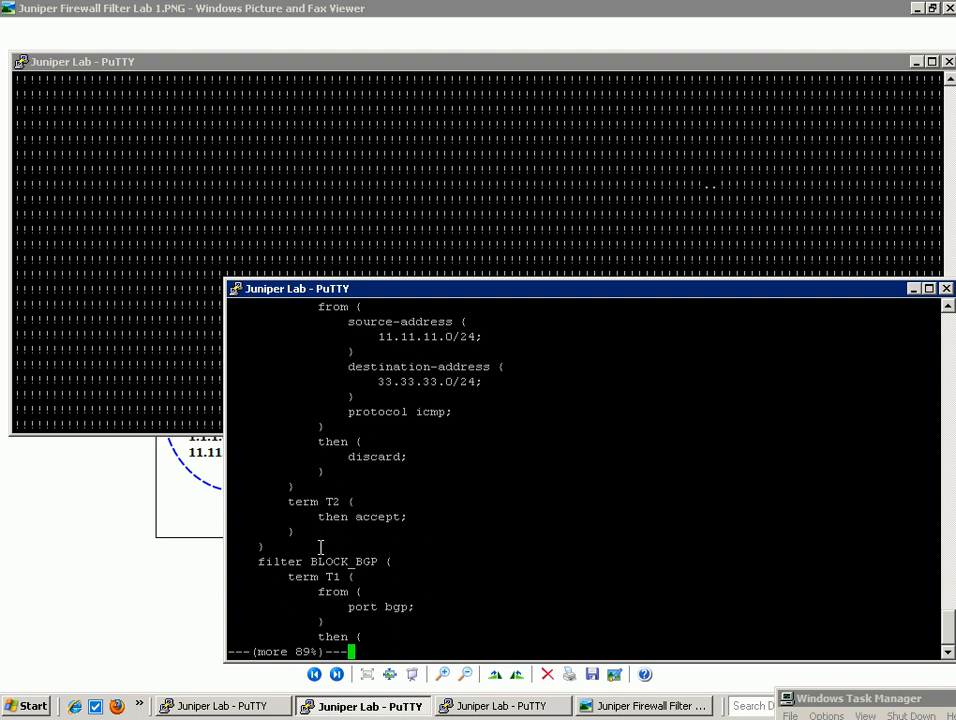
{"action": "key", "text": "space"}
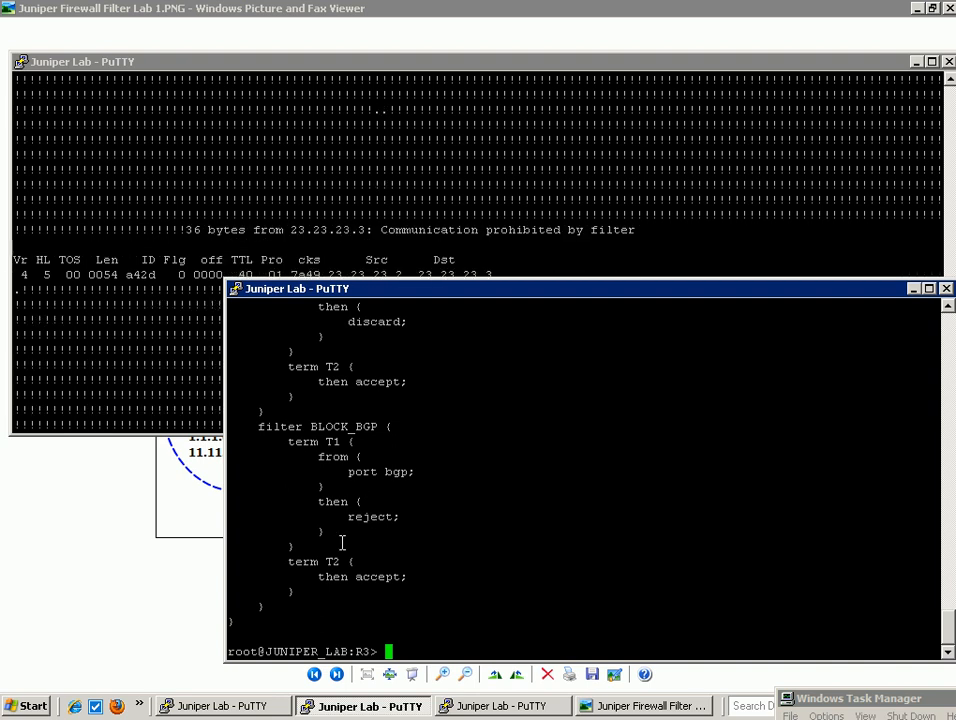
{"action": "double_click", "coordinate": [362, 576]}
{"action": "type", "text": "edit firewall"}
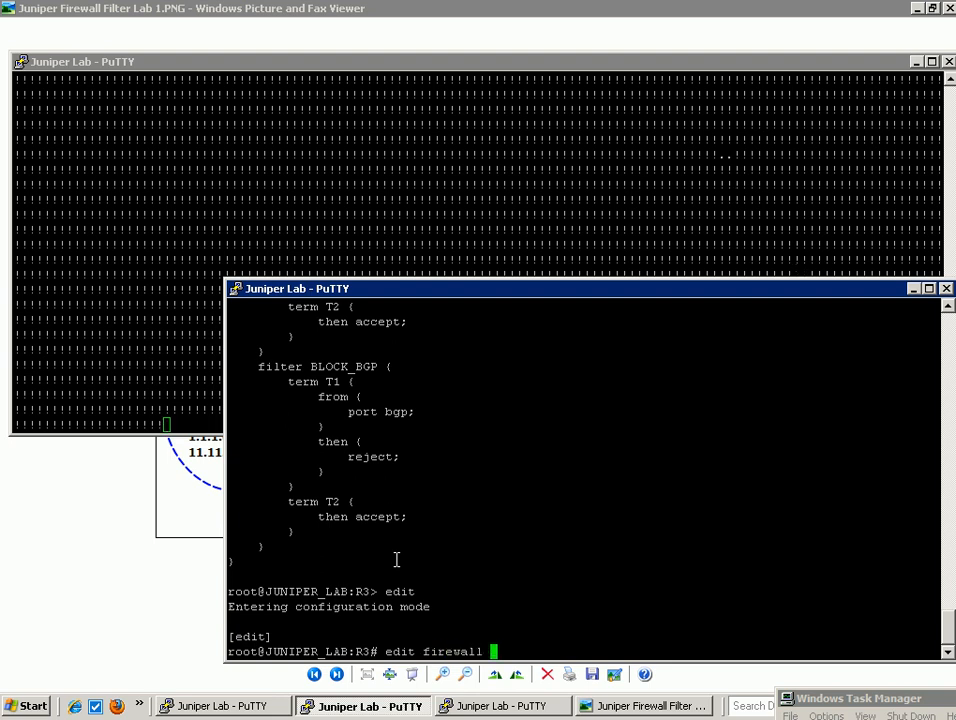
Step: Enter filter BLOCK_BGP and delete term T2, leaving only the T1 reject term
{"action": "type", "text": "filter BLOCK"}
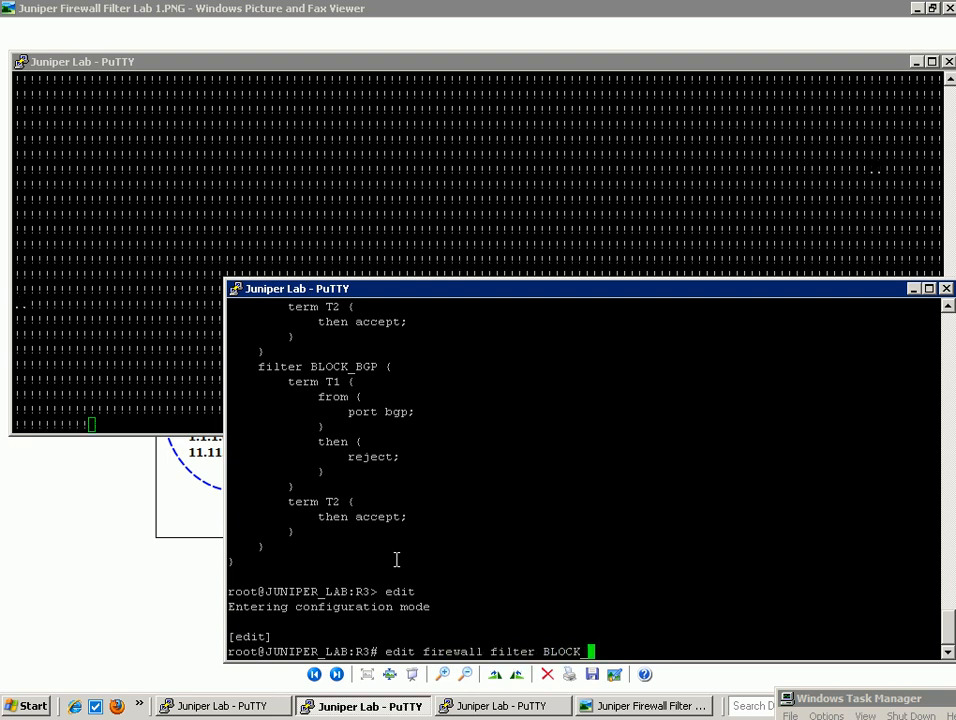
{"action": "type", "text": "_BGP"}
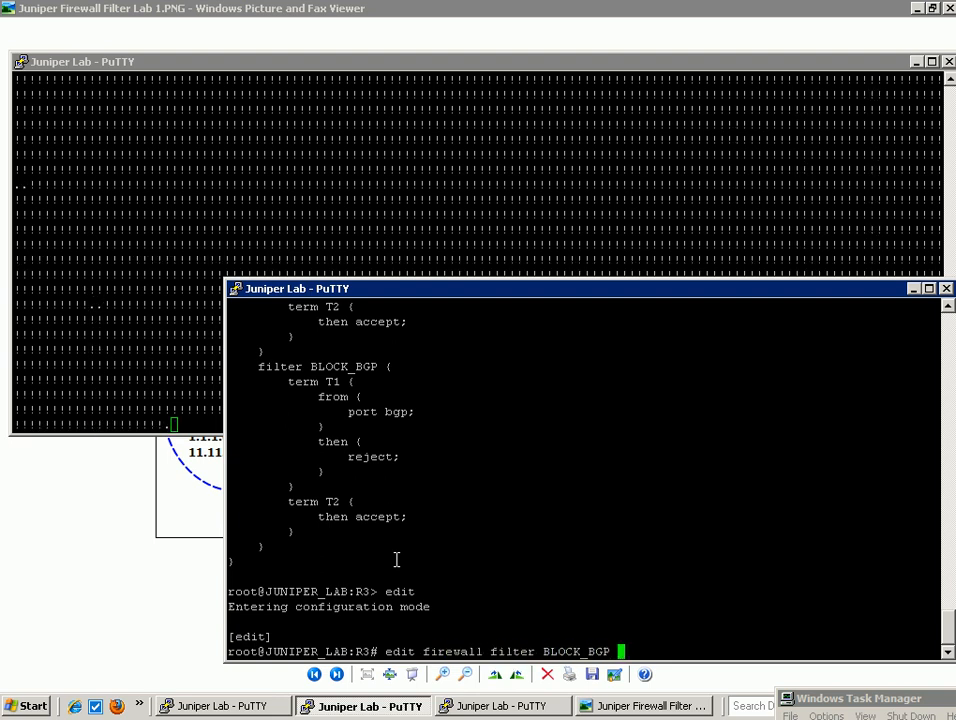
{"action": "key", "text": "Return"}
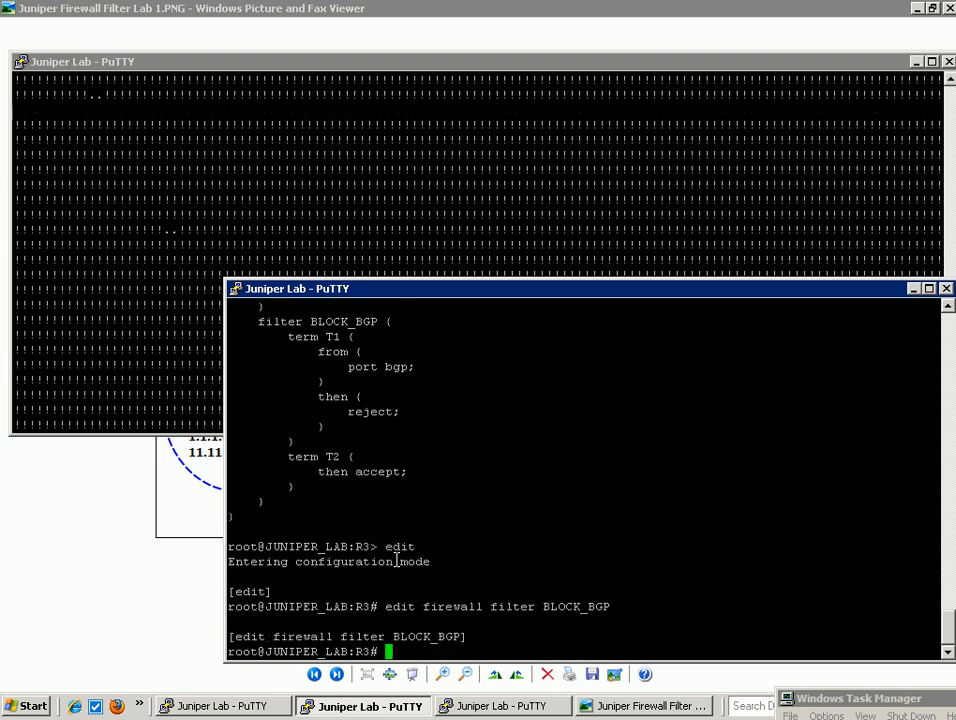
{"action": "type", "text": "set te"}
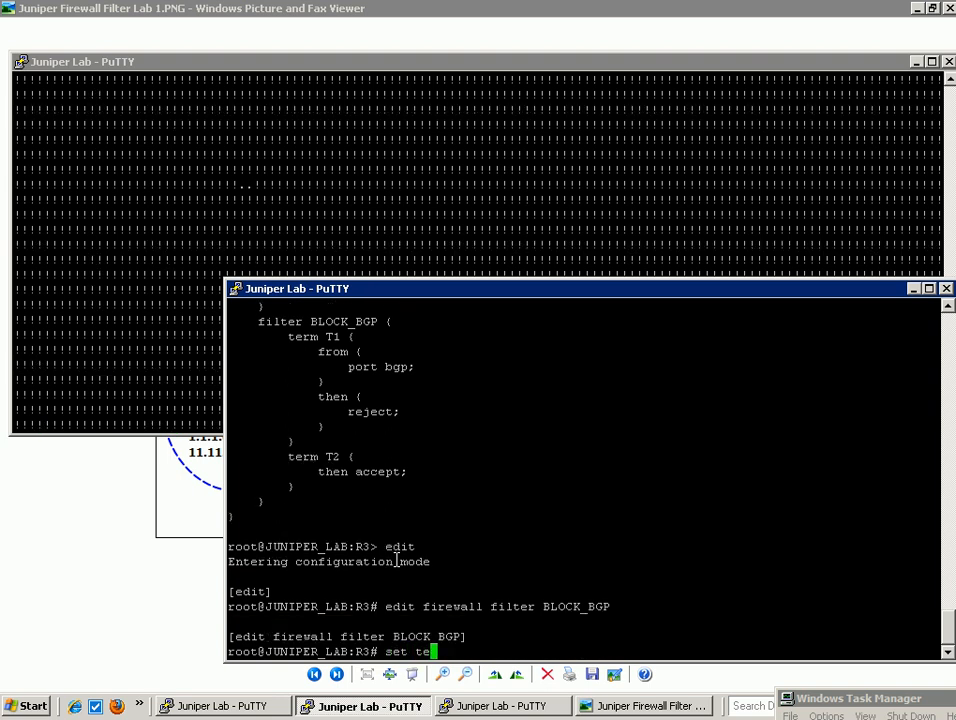
{"action": "type", "text": "rm T2"}
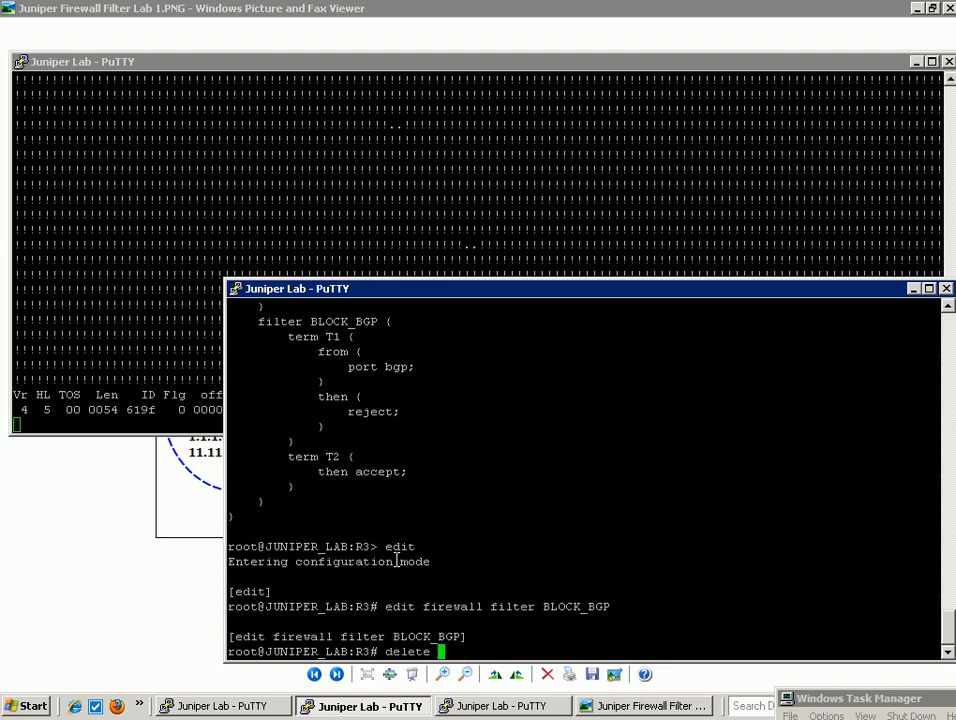
{"action": "type", "text": "term T2"}
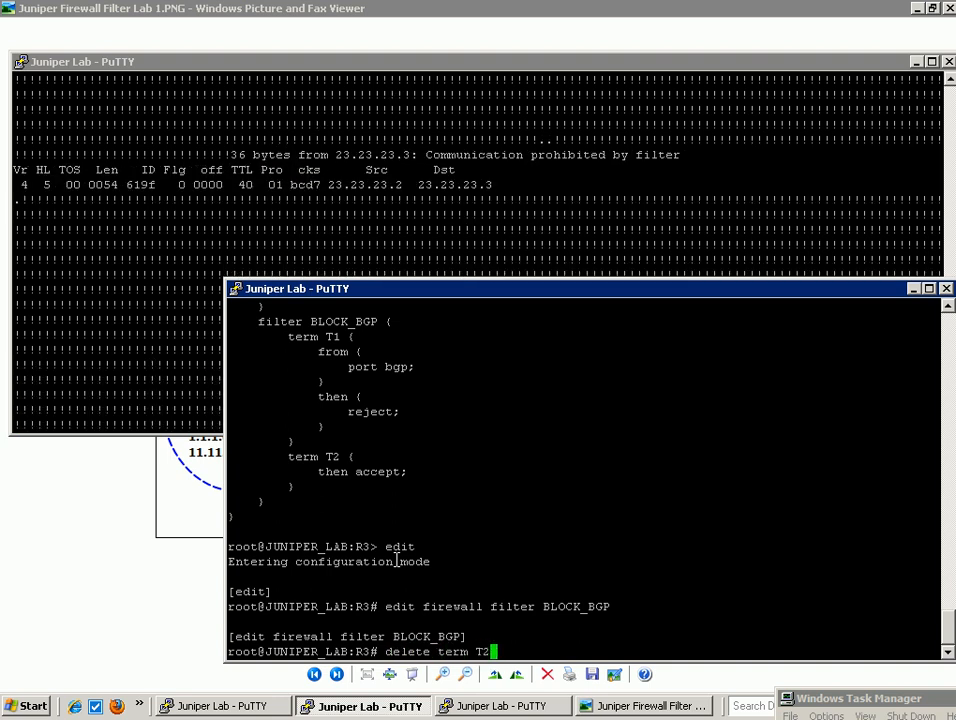
{"action": "key", "text": "Return"}
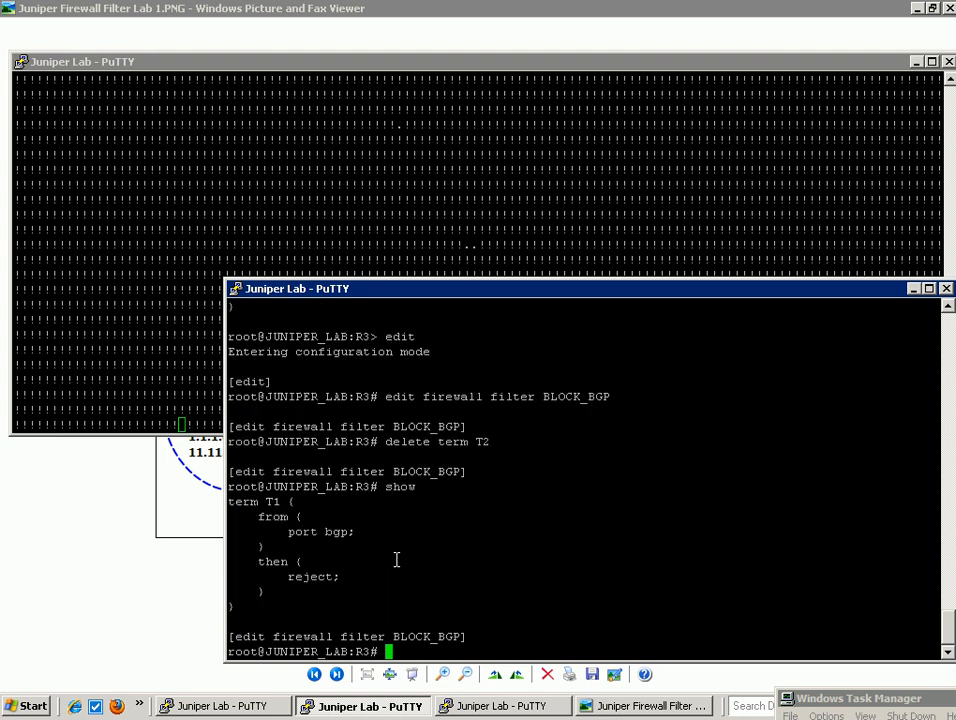
{"action": "mouse_move", "coordinate": [235, 591]}
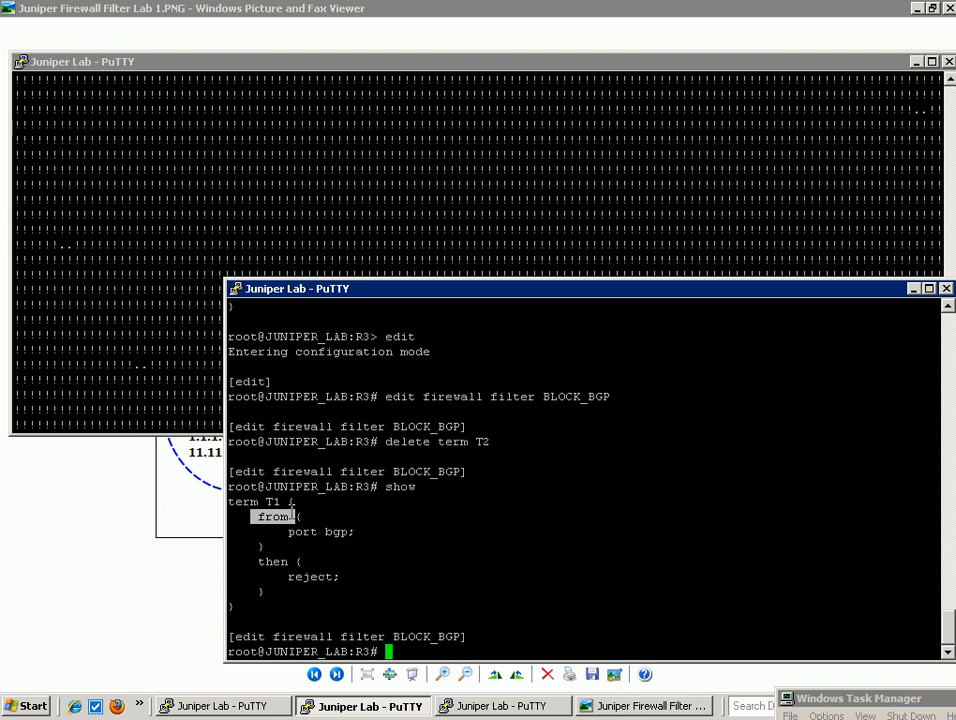
{"action": "type", "text": "commit"}
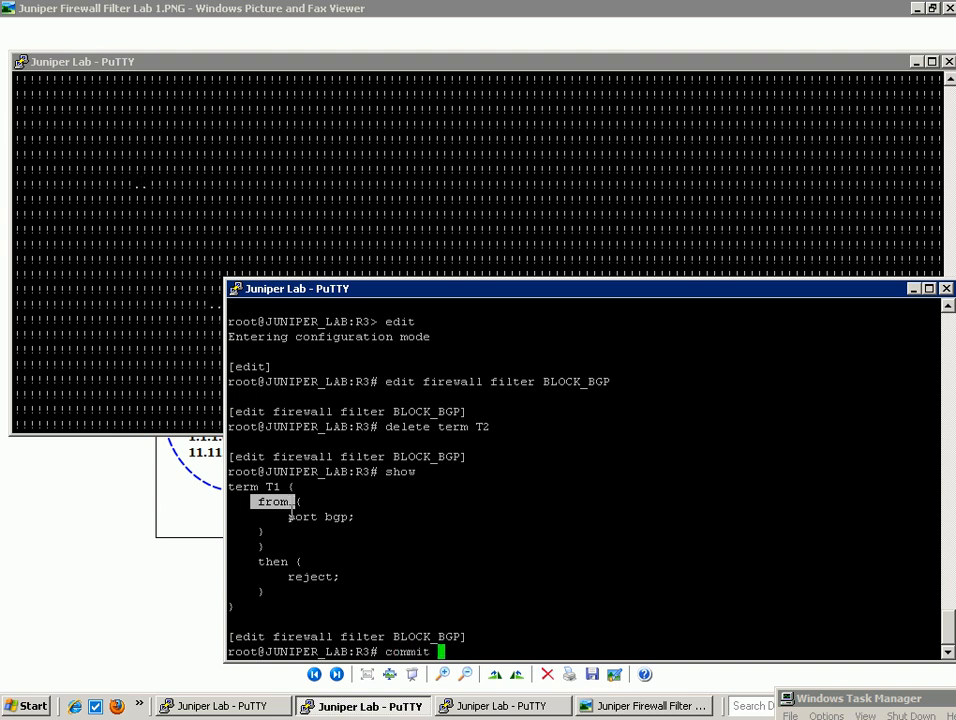
Step: Commit the term T2 removal and display R3's full configuration
{"action": "key", "text": "Return"}
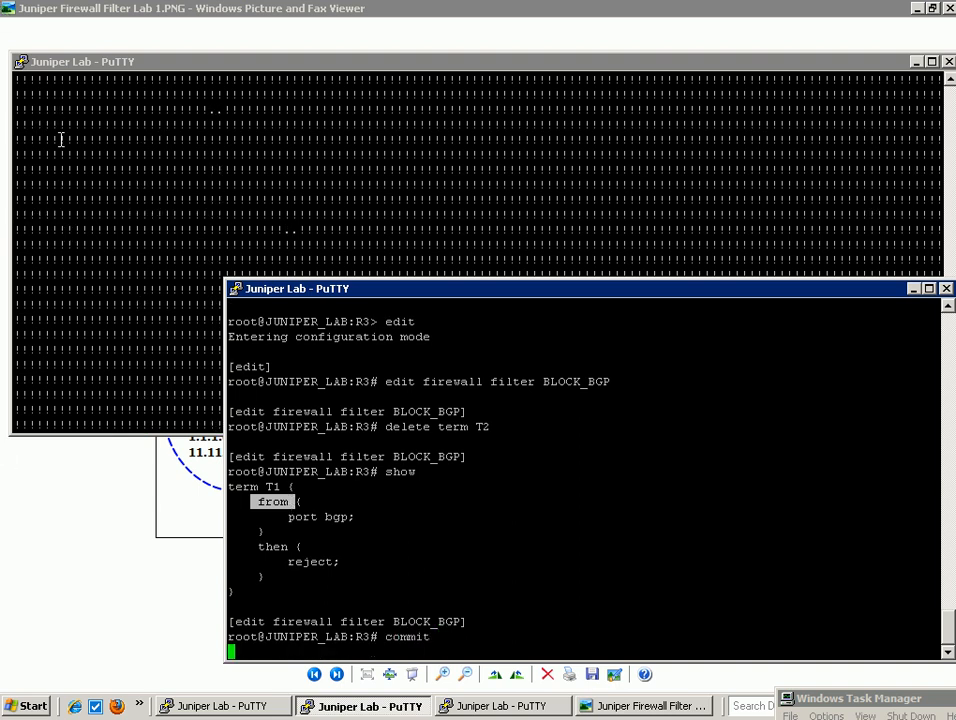
{"action": "key", "text": "Return"}
{"action": "type", "text": "show"}
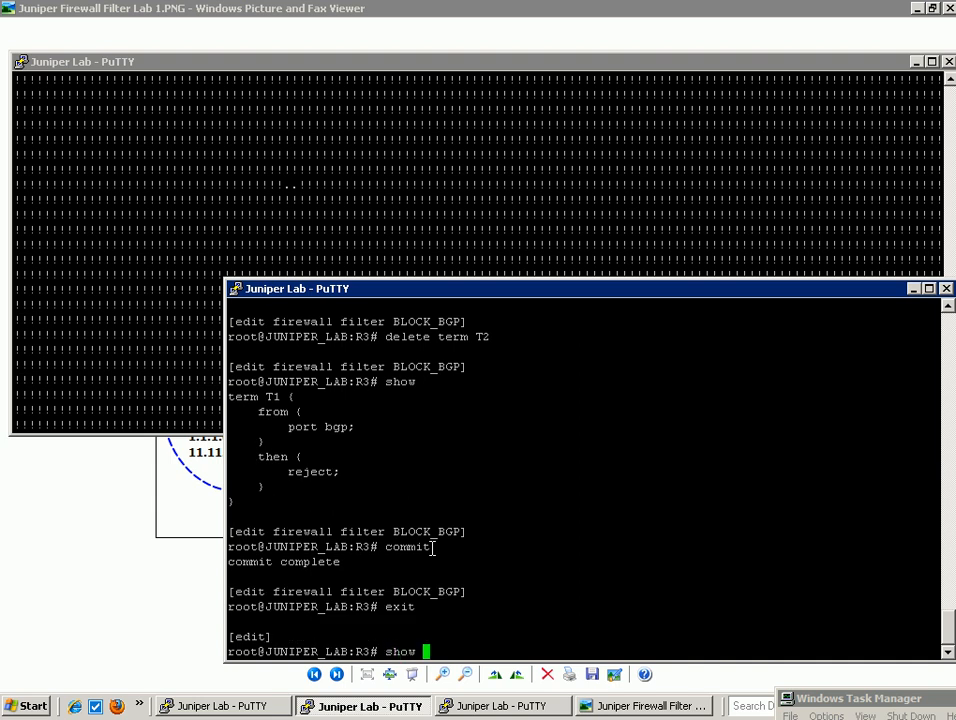
{"action": "key", "text": "Return"}
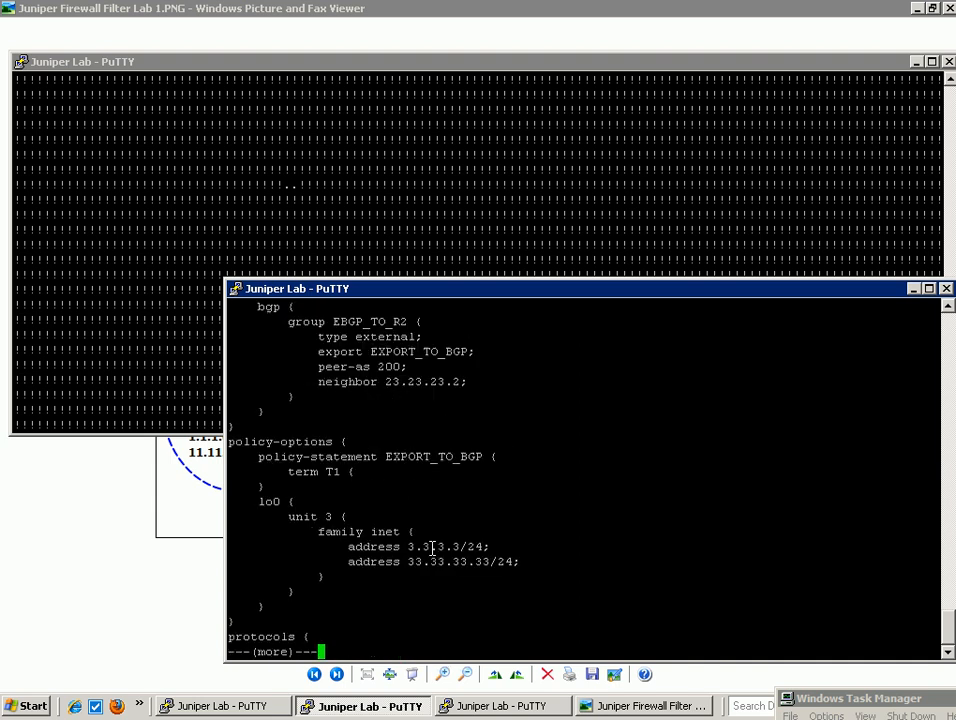
Step: Review R3's full configuration, confirming BLOCK_BGP holds only term T1 rejecting BGP
{"action": "key", "text": "space"}
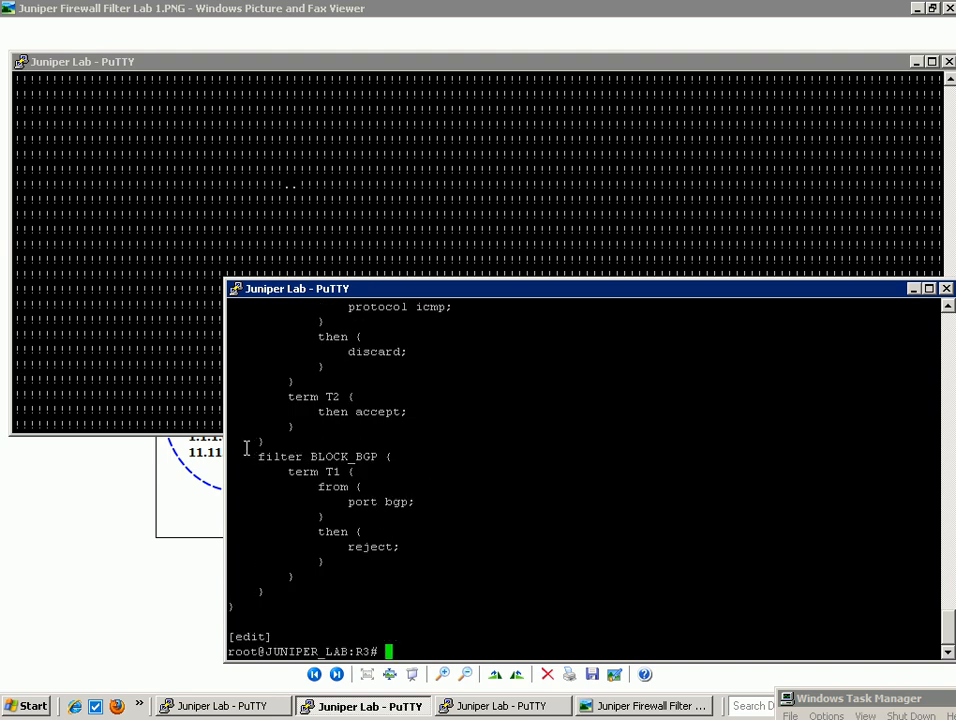
{"action": "mouse_move", "coordinate": [322, 522]}
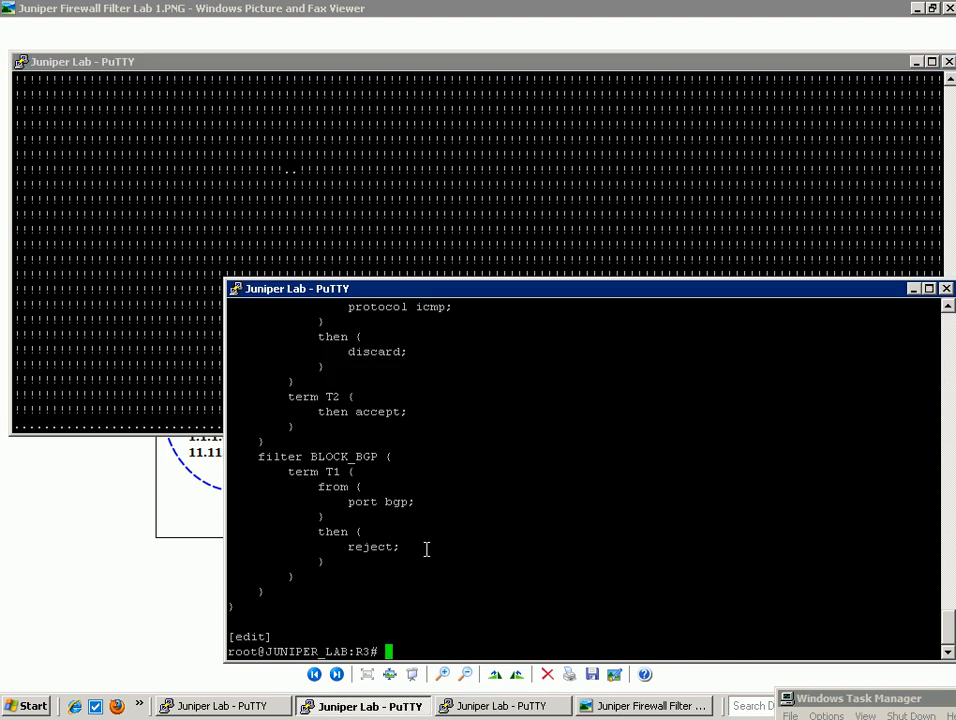
{"action": "mouse_move", "coordinate": [275, 205]}
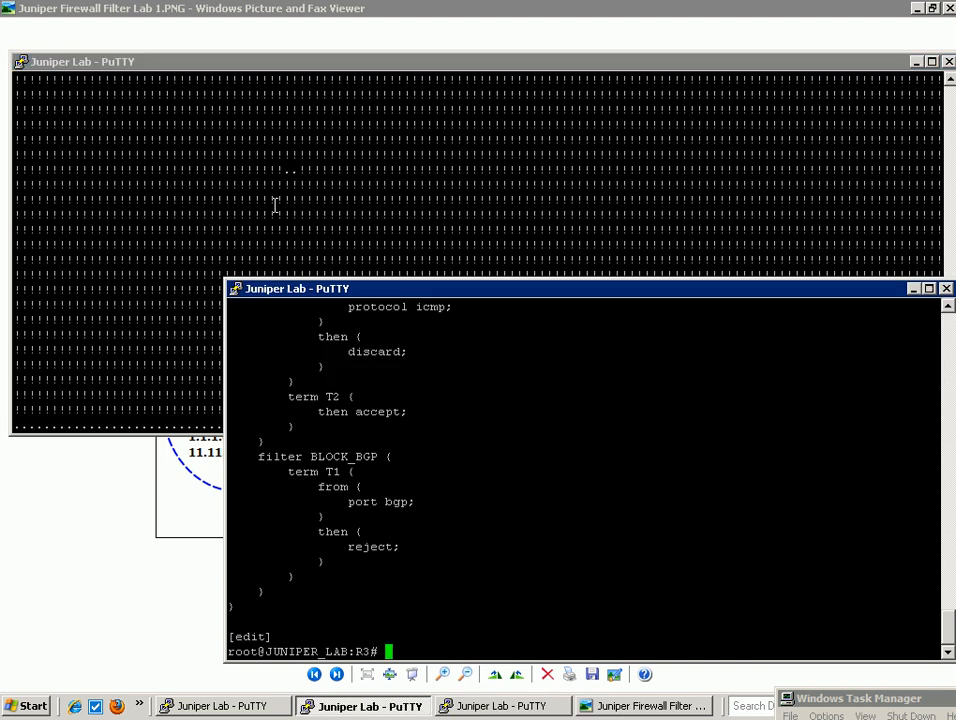
{"action": "scroll", "scroll_direction": "up", "scroll_amount": 3}
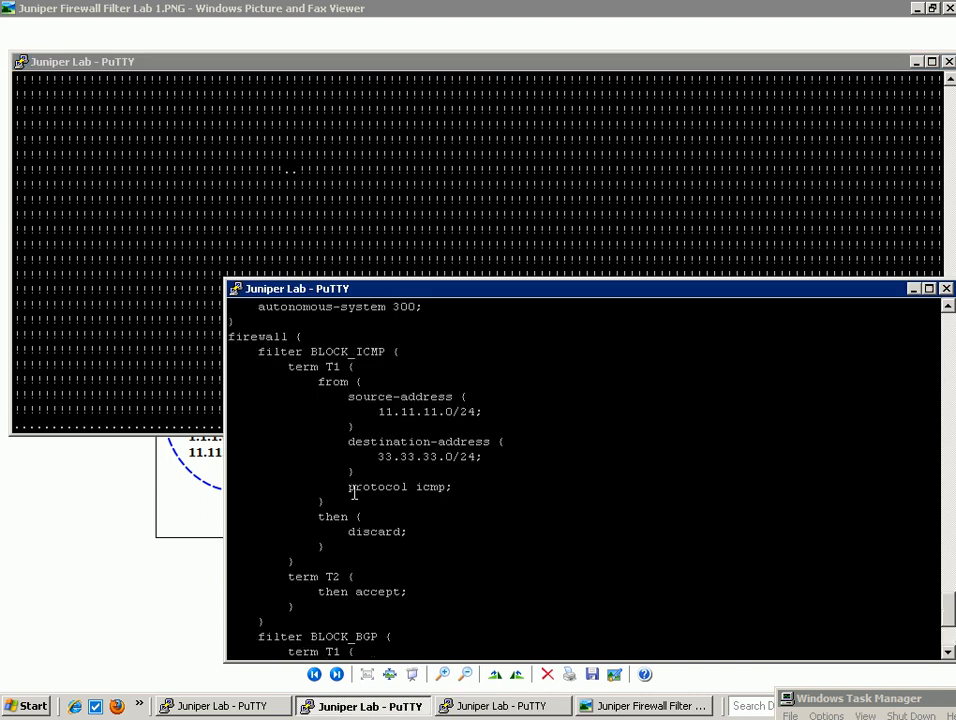
{"action": "scroll", "scroll_direction": "down", "scroll_amount": 3}
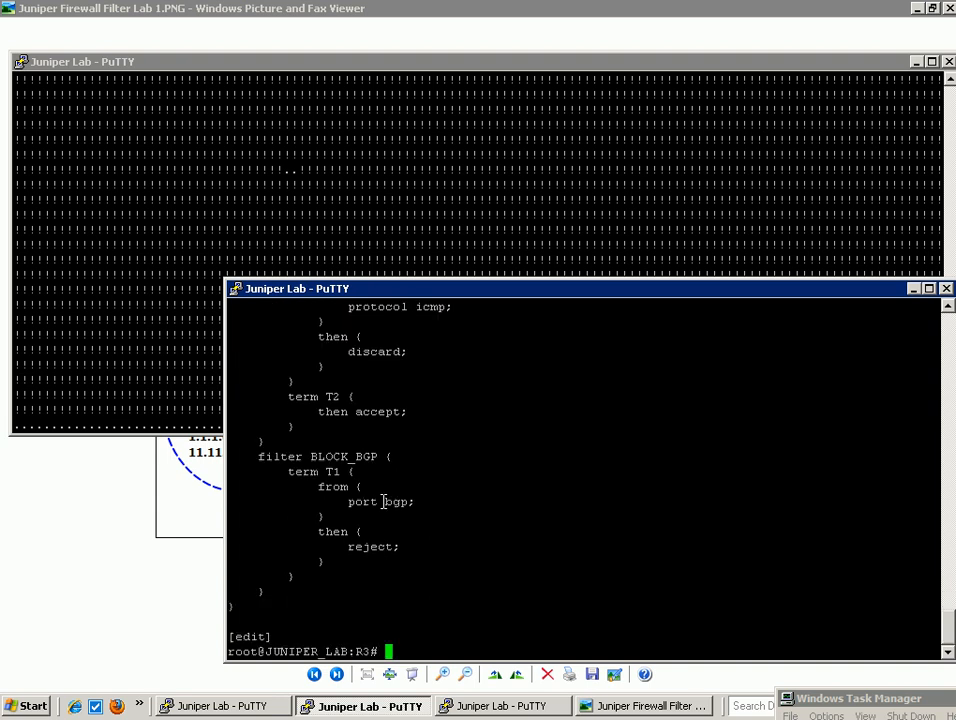
{"action": "mouse_move", "coordinate": [361, 487]}
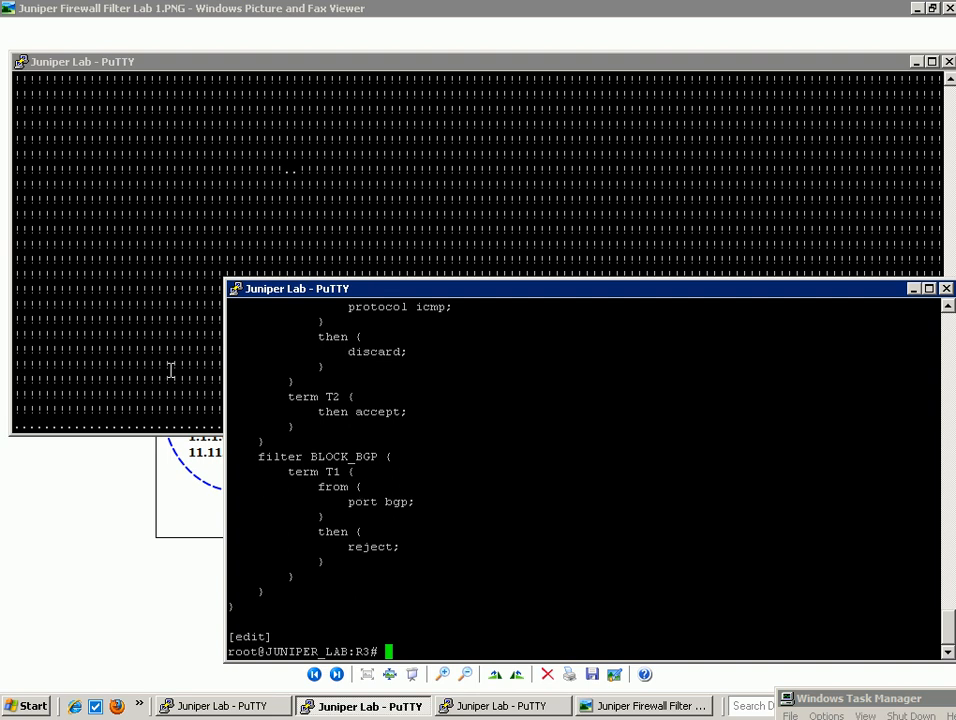
{"action": "mouse_move", "coordinate": [281, 424]}
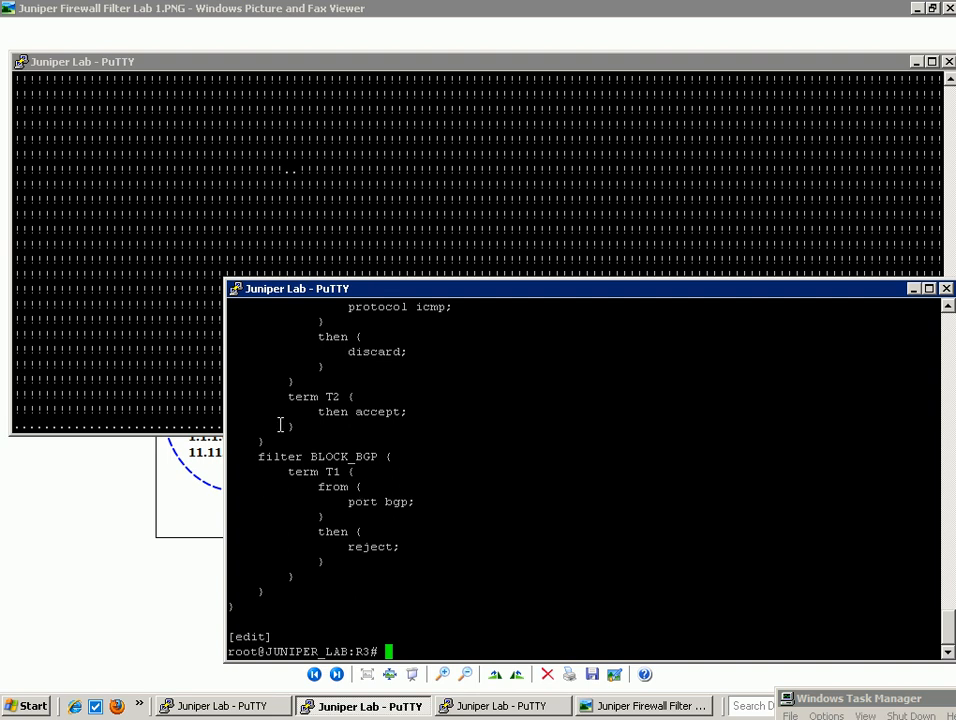
{"action": "mouse_move", "coordinate": [435, 491]}
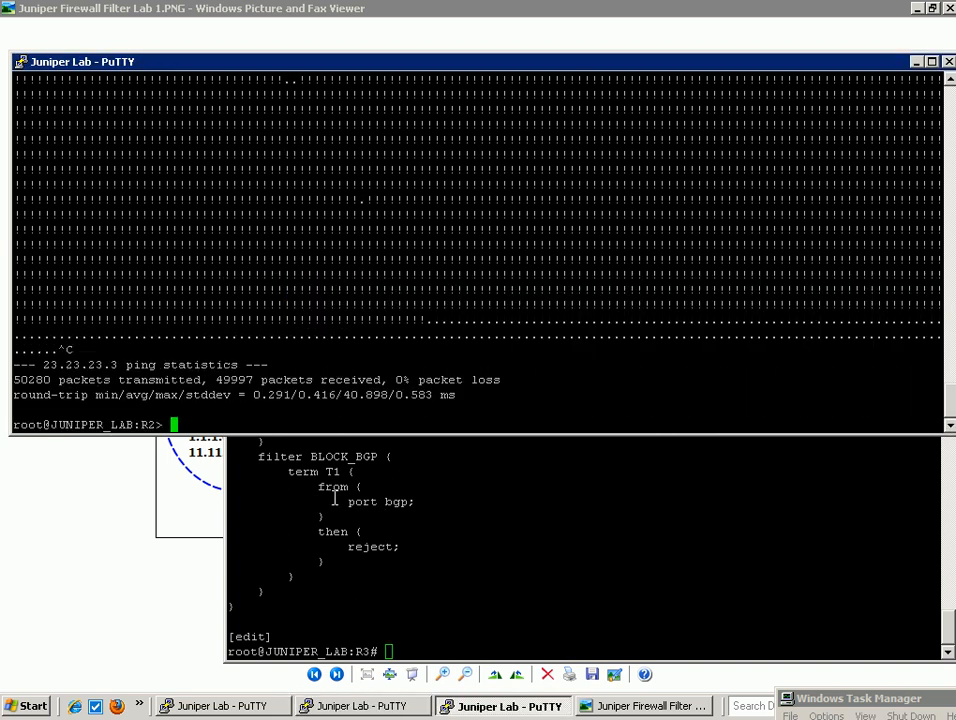
Step: Bring the lab topology diagram to the front, then return to R3's terminal
{"action": "left_click", "coordinate": [645, 705]}
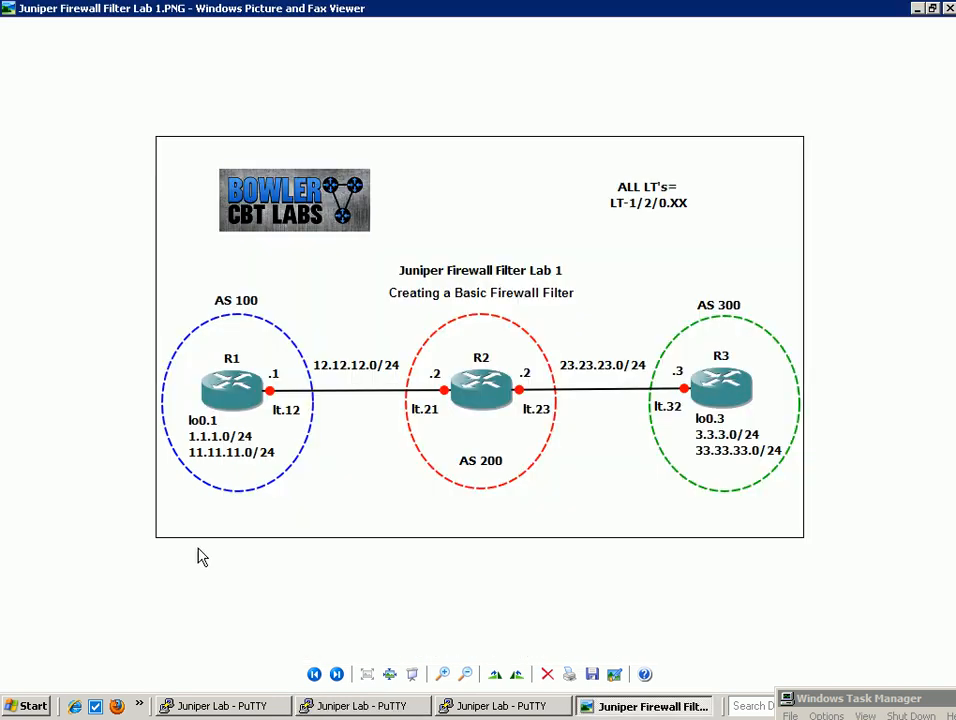
{"action": "mouse_move", "coordinate": [534, 514]}
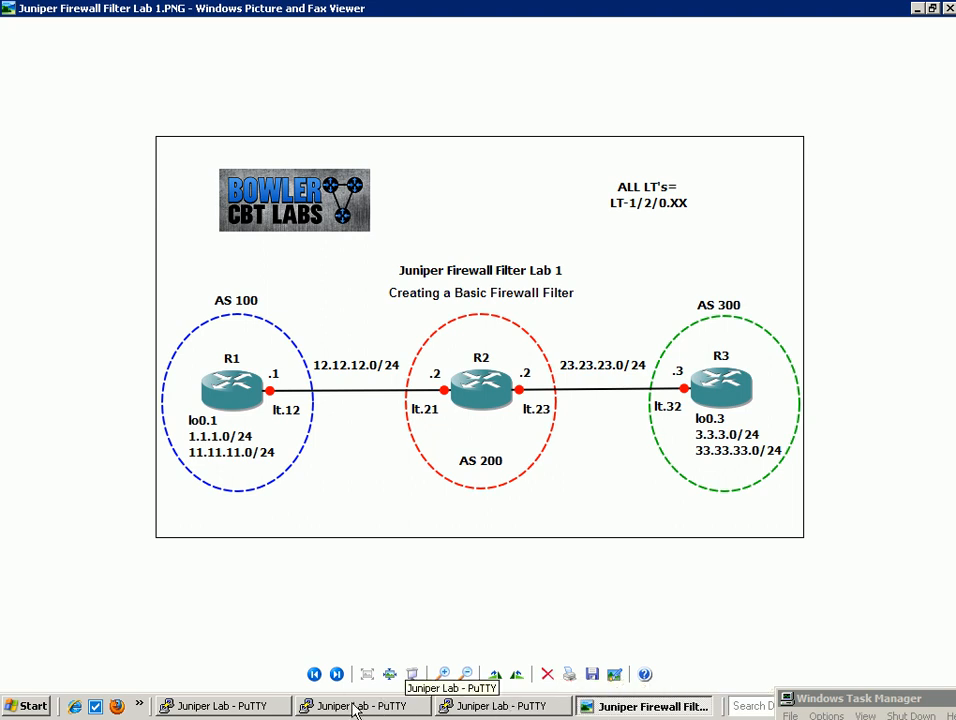
{"action": "left_click", "coordinate": [363, 706]}
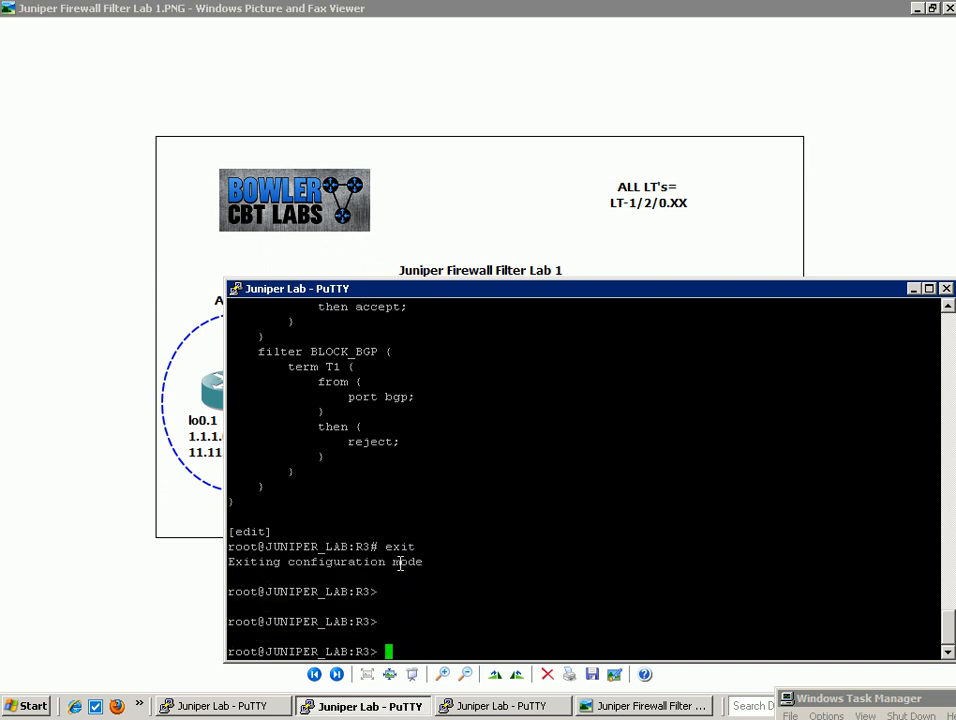
Step: List the options available after 'show firewall' on R3
{"action": "type", "text": "show"}
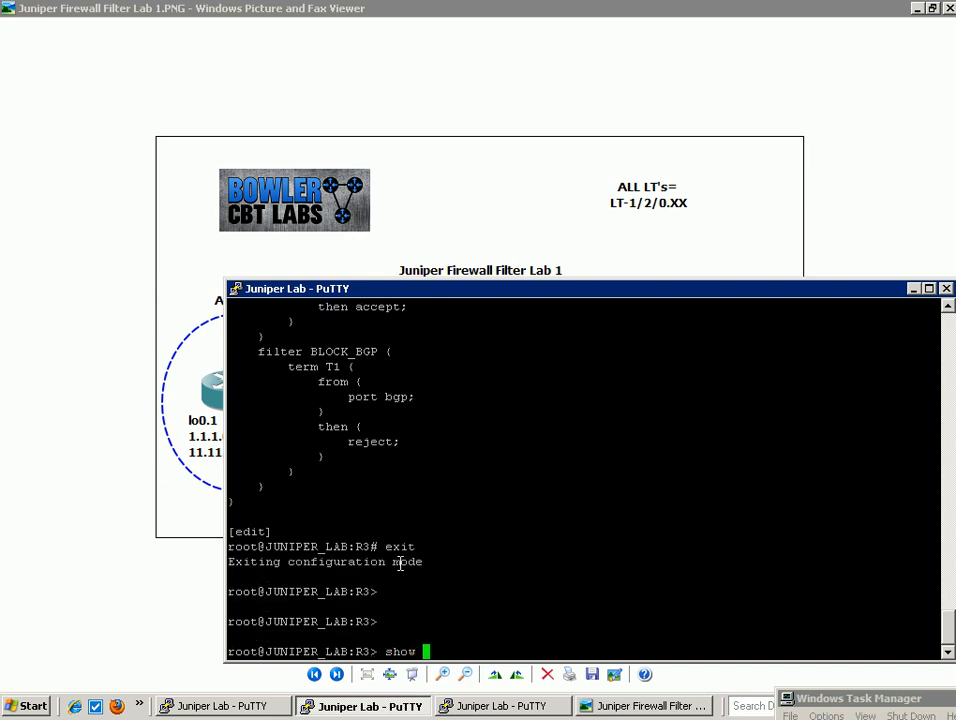
{"action": "type", "text": "firewall"}
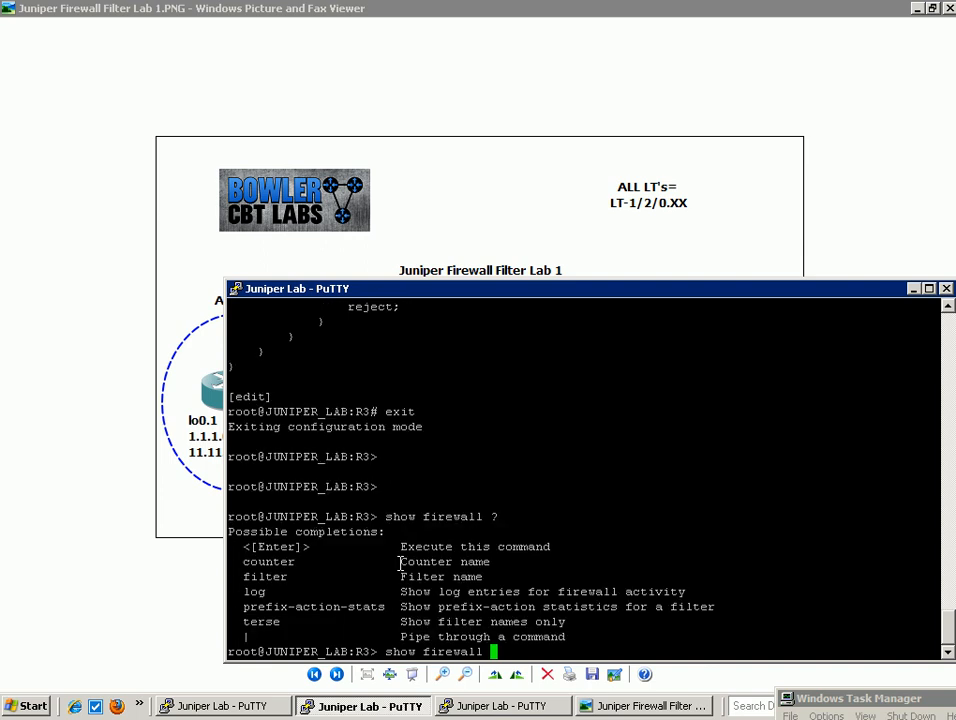
{"action": "key", "text": "Return"}
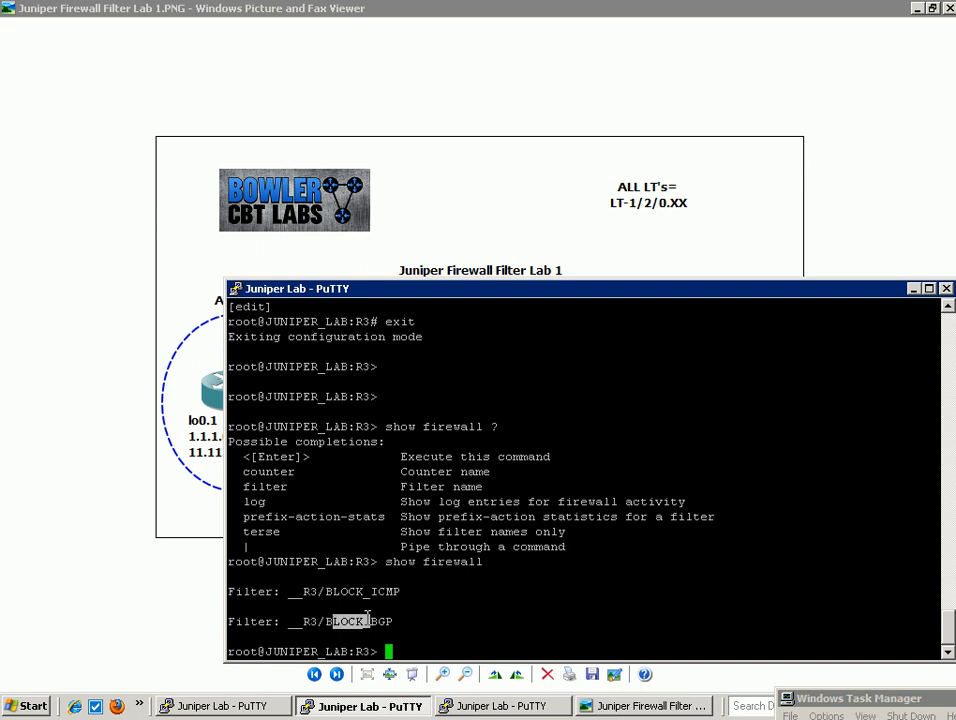
Step: Run show firewall to list __R3/BLOCK_ICMP and __R3/BLOCK_BGP, and check the firewall log
{"action": "type", "text": "show firewall log"}
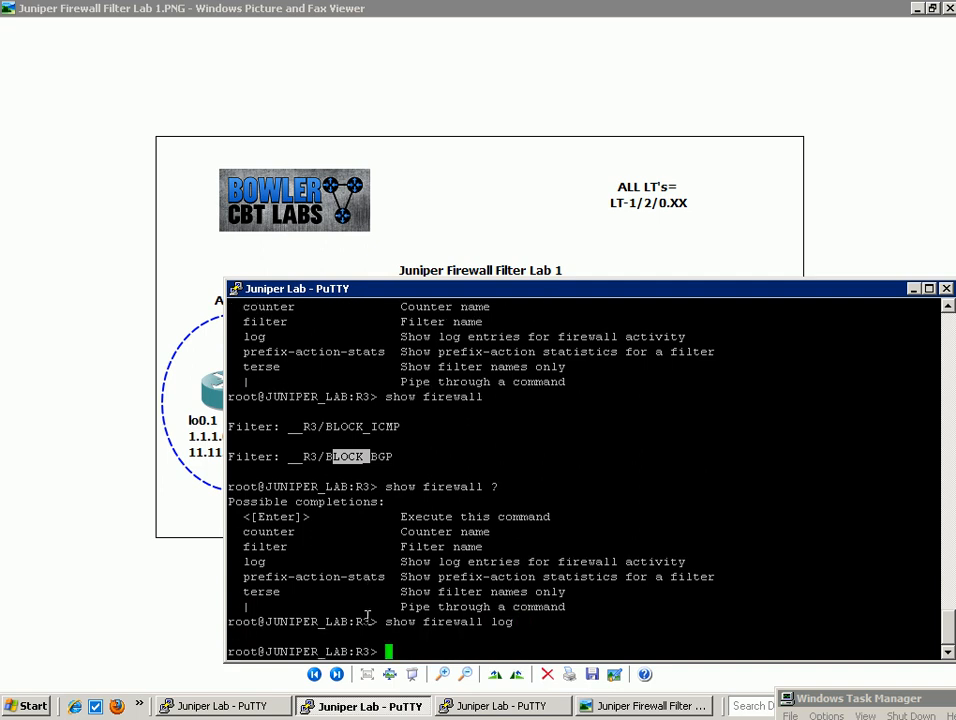
{"action": "type", "text": "show firewall log"}
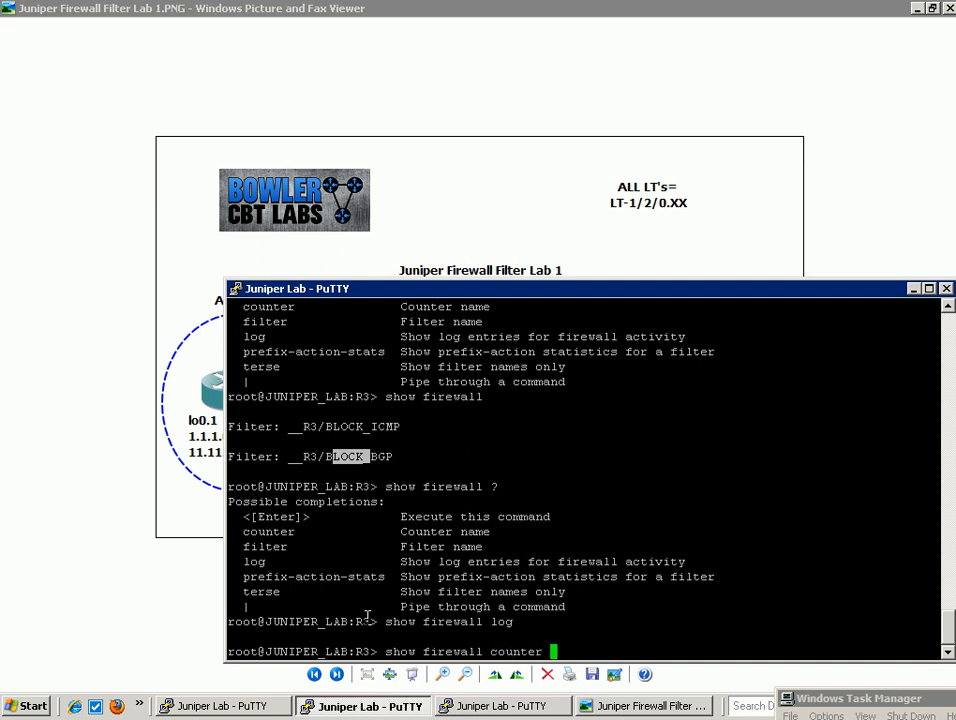
{"action": "key", "text": "Return"}
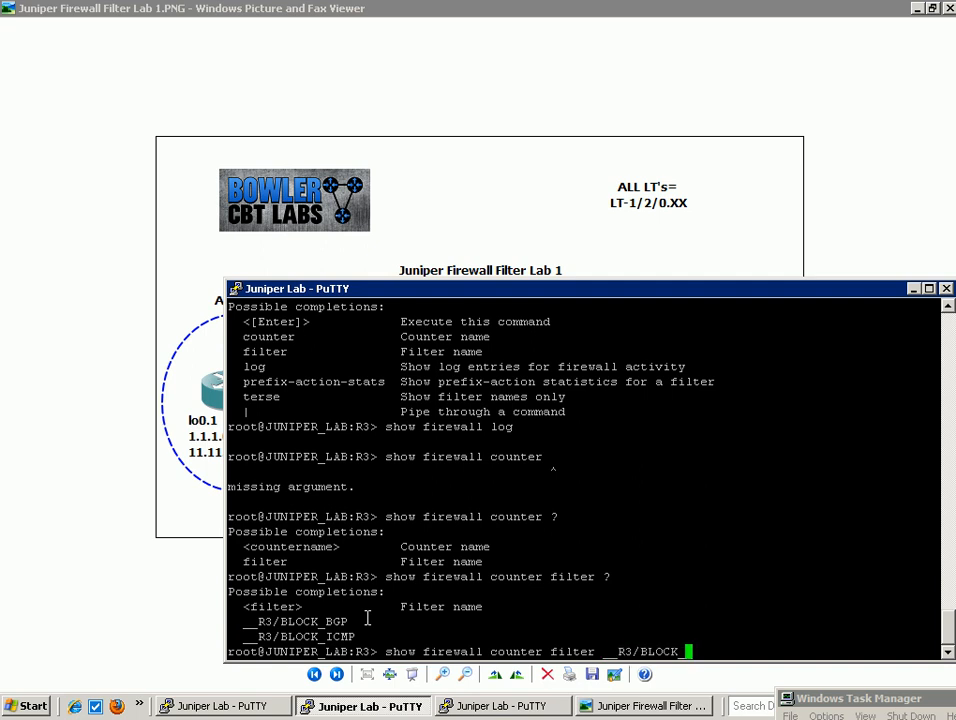
{"action": "type", "text": "BGP"}
{"action": "key", "text": "Return"}
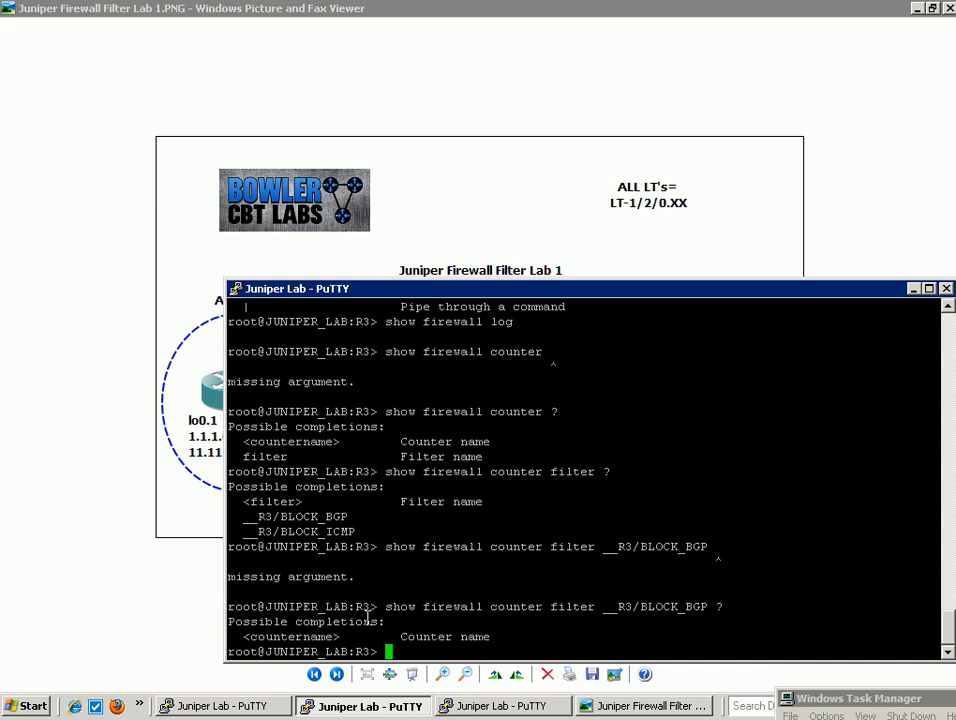
{"action": "mouse_move", "coordinate": [383, 593]}
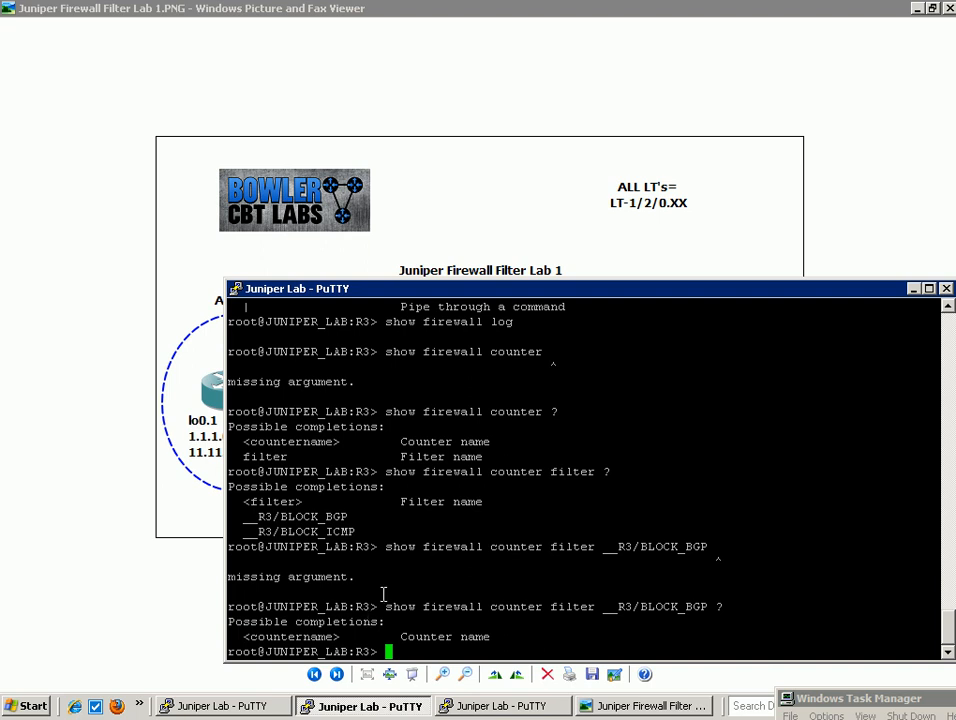
{"action": "mouse_move", "coordinate": [411, 351]}
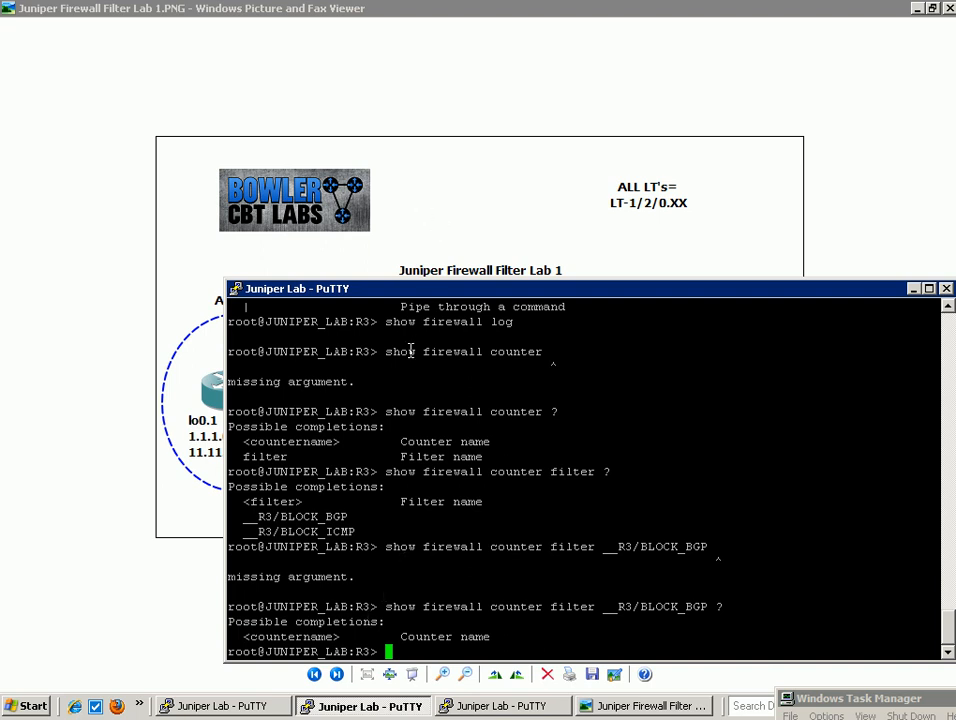